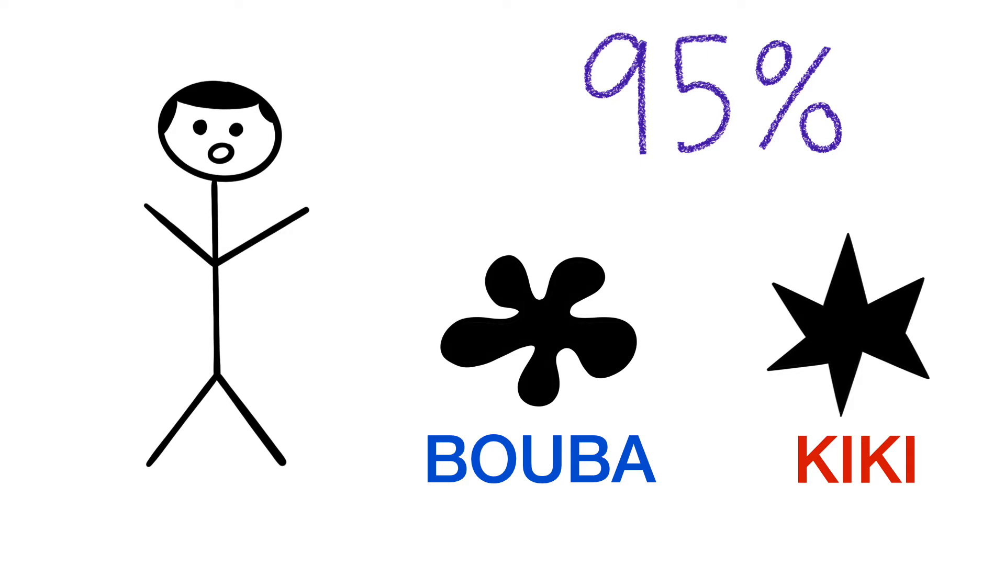
left_click_drag(923, 192, 904, 244)
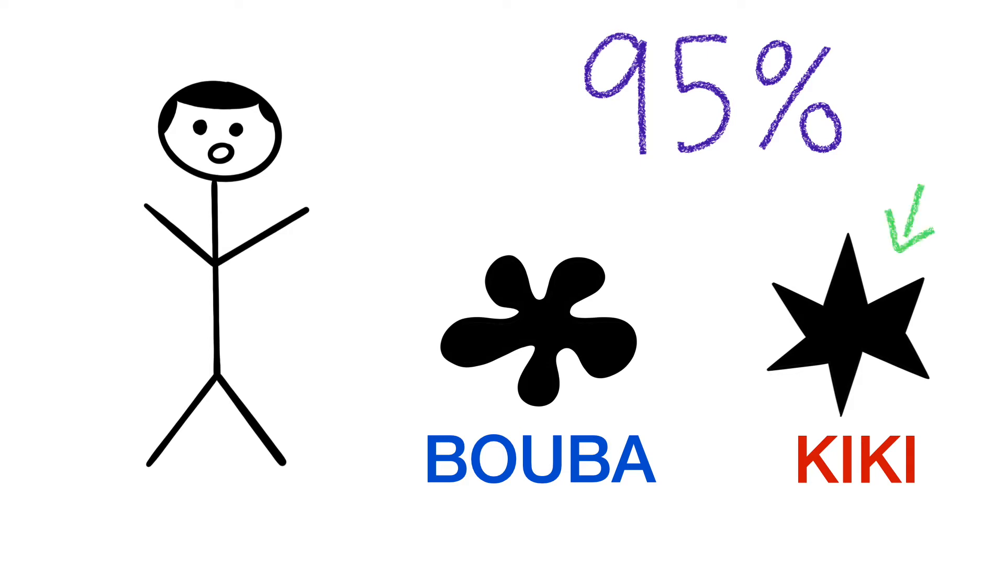